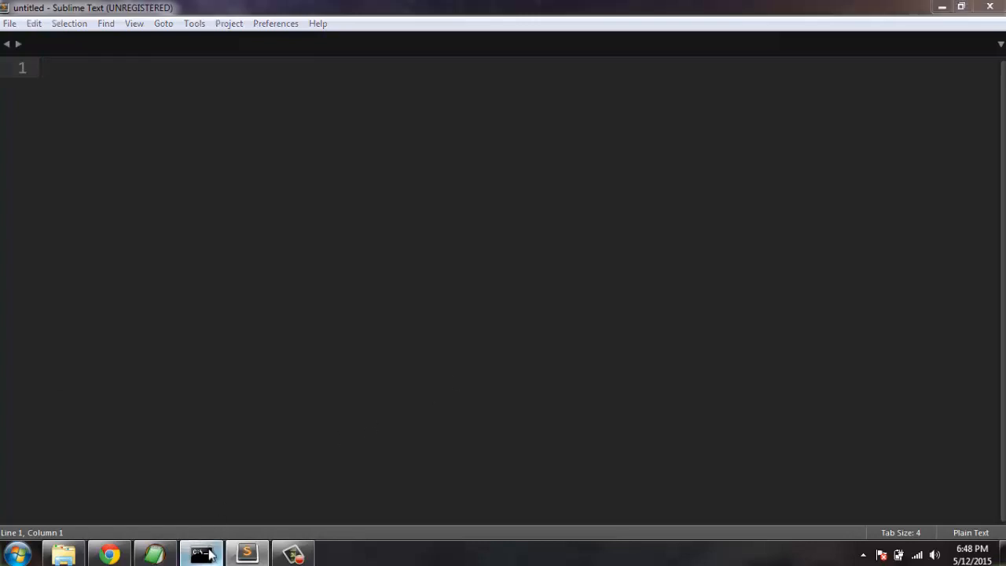
- Run pip install -U pytest in Command Prompt, installing pytest with py and colorama
left_click(201, 552)
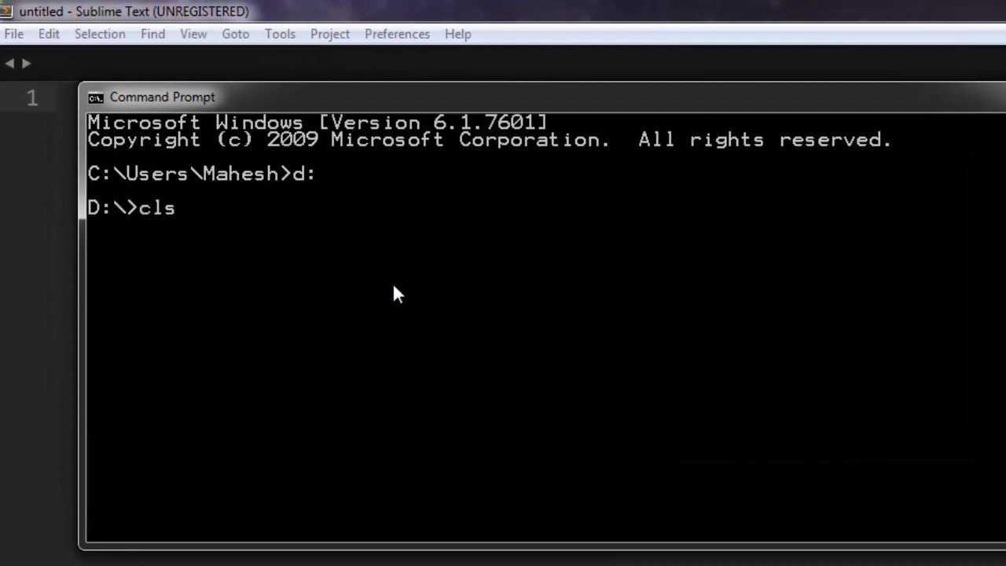
type("pip install -")
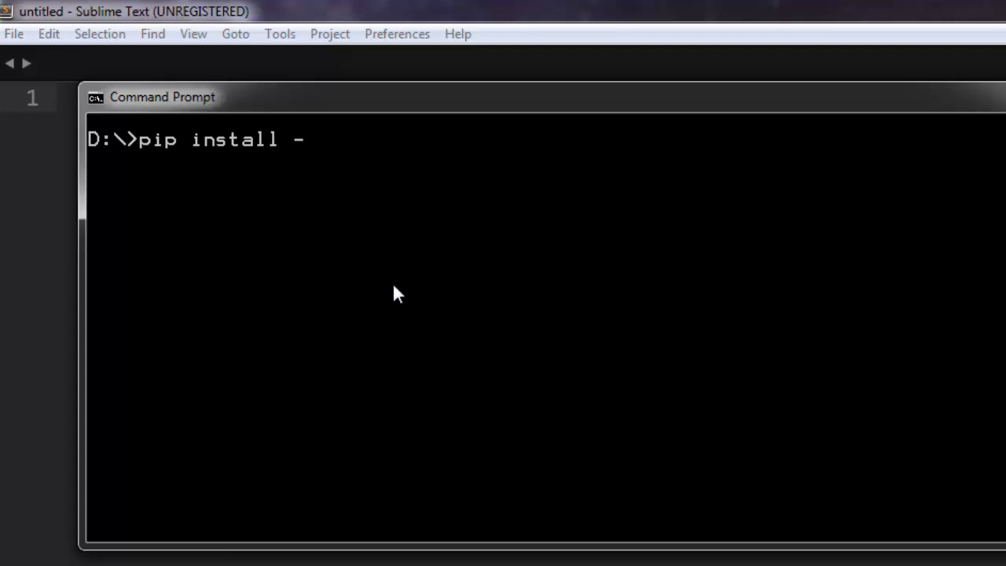
type("U")
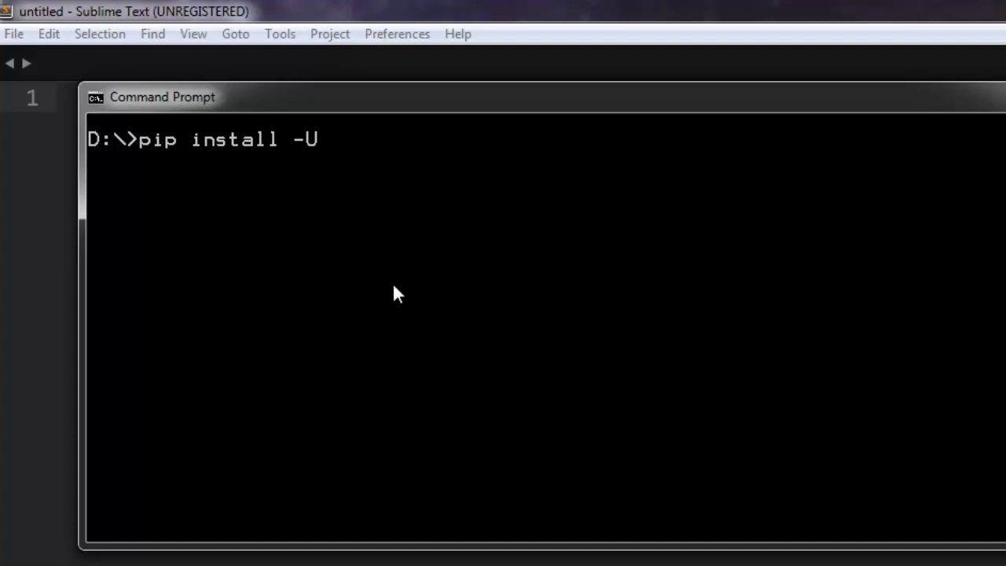
type("pytest")
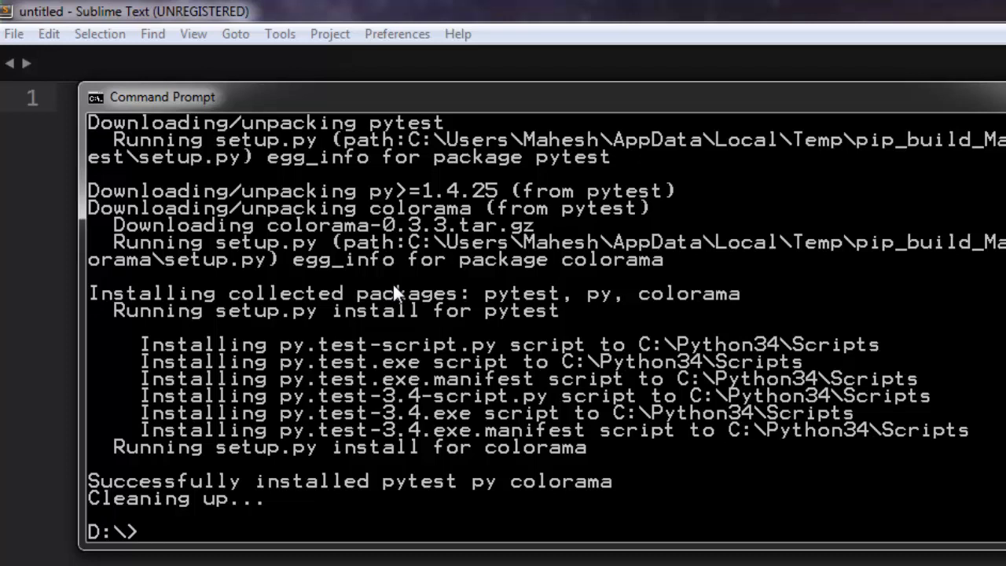
- Enter py.test at the prompt, then leave Command Prompt for the empty Sublime Text file
type("py.test")
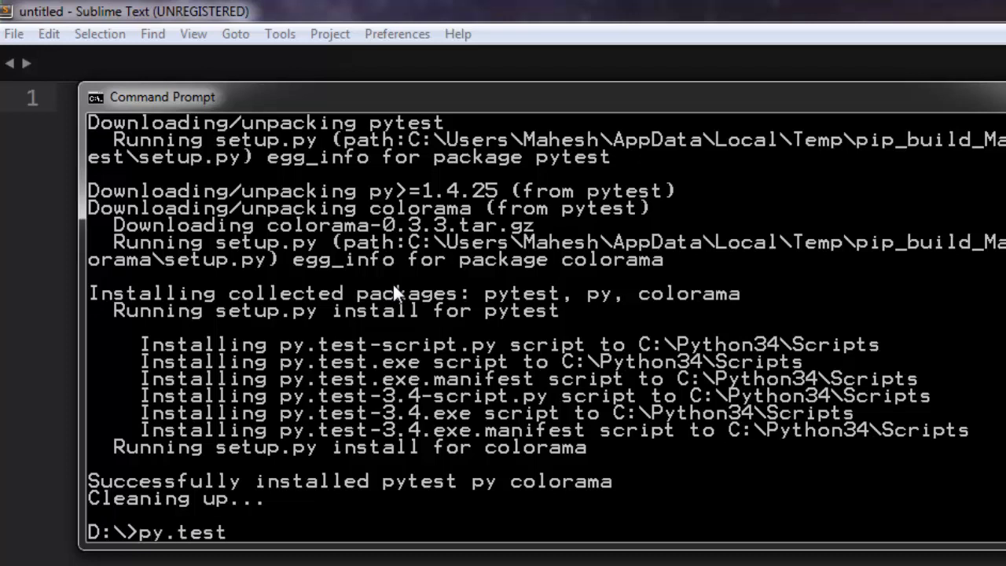
type("--")
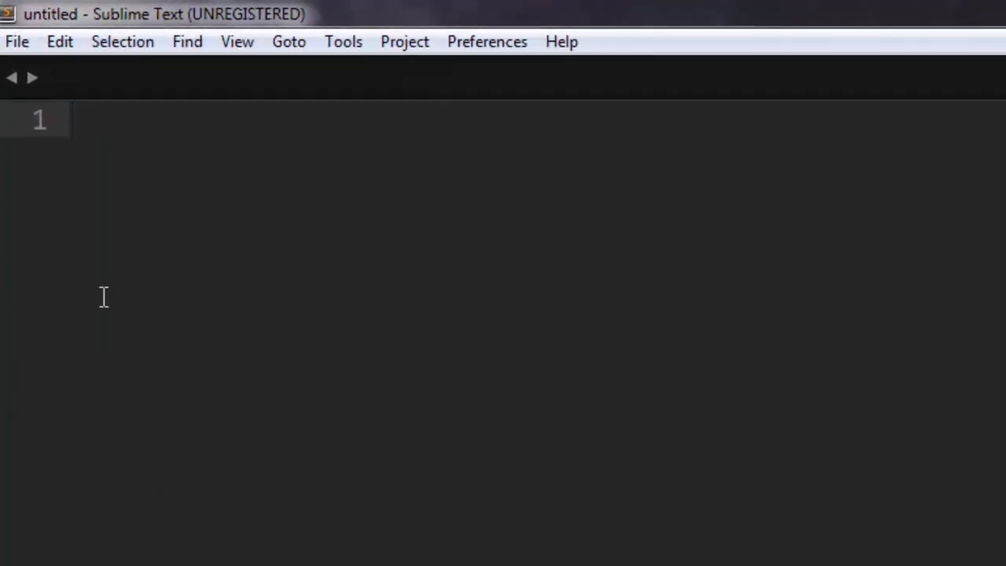
- Write def func(x) with body return x+1, followed by blank lines
type("def")
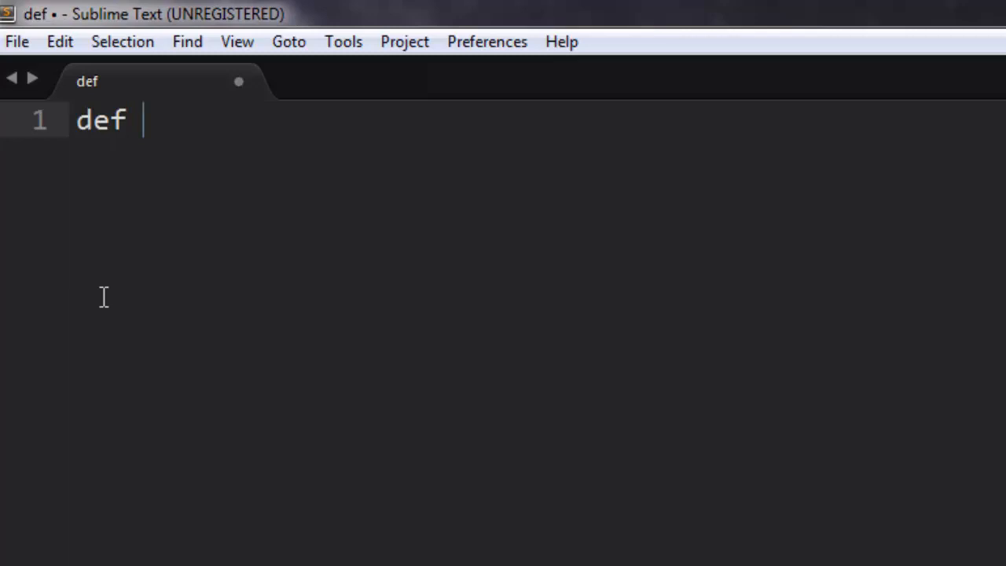
type("fuc")
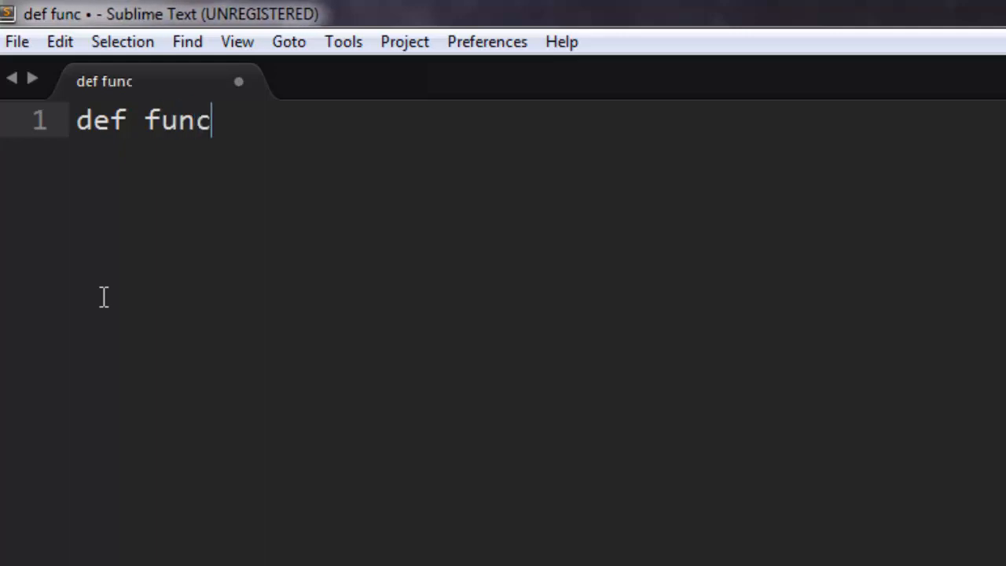
type("(")
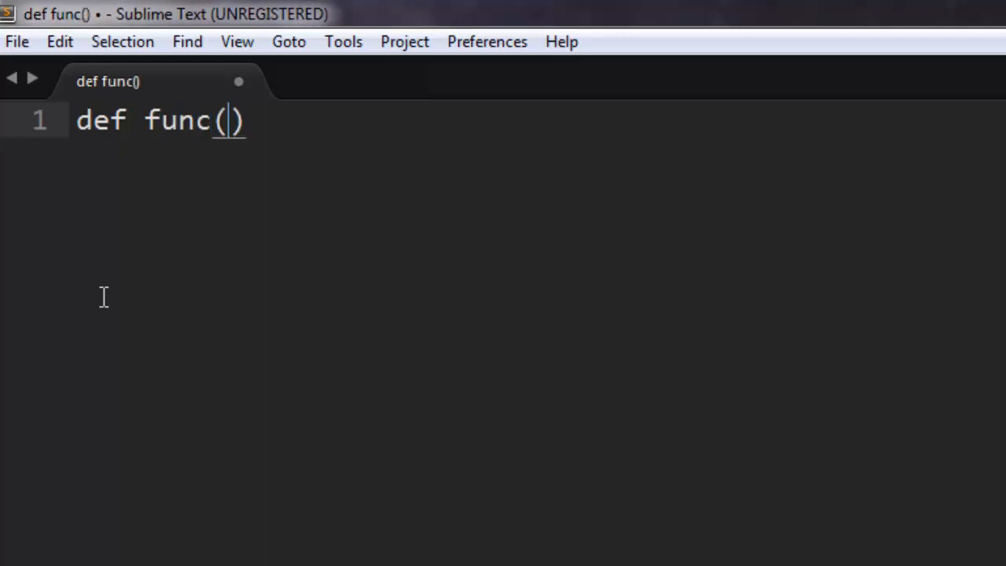
type("x")
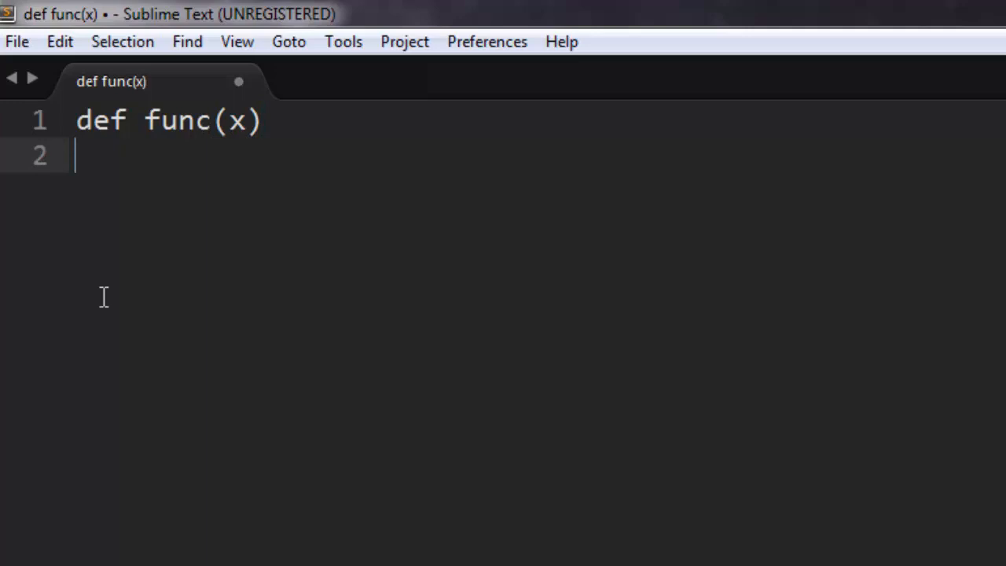
type("r")
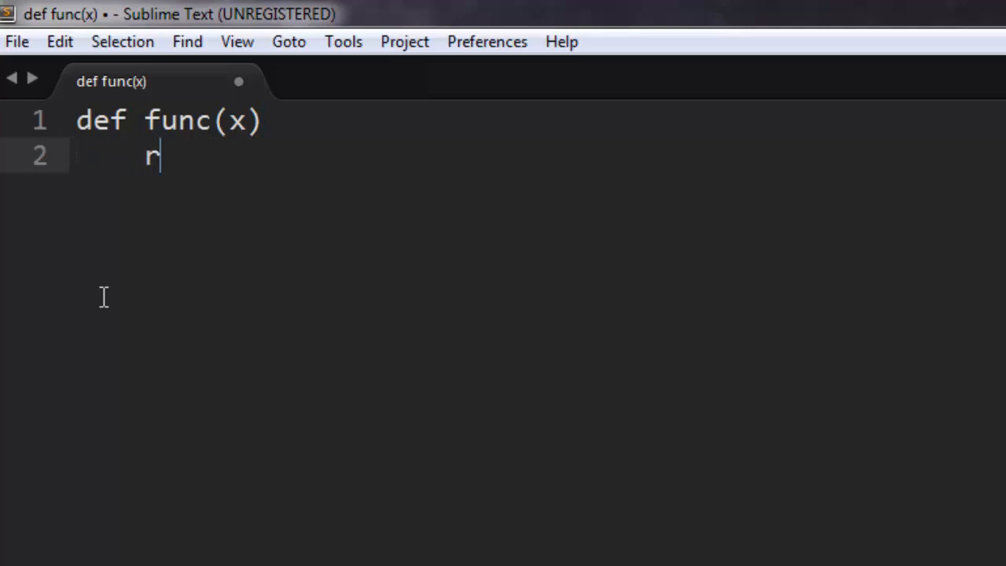
type("eturn x")
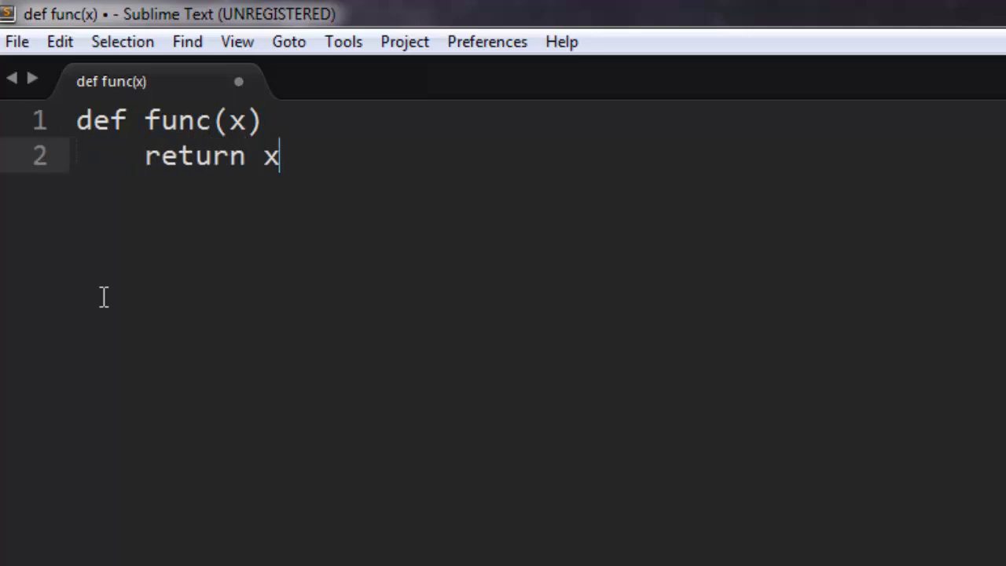
type("+1")
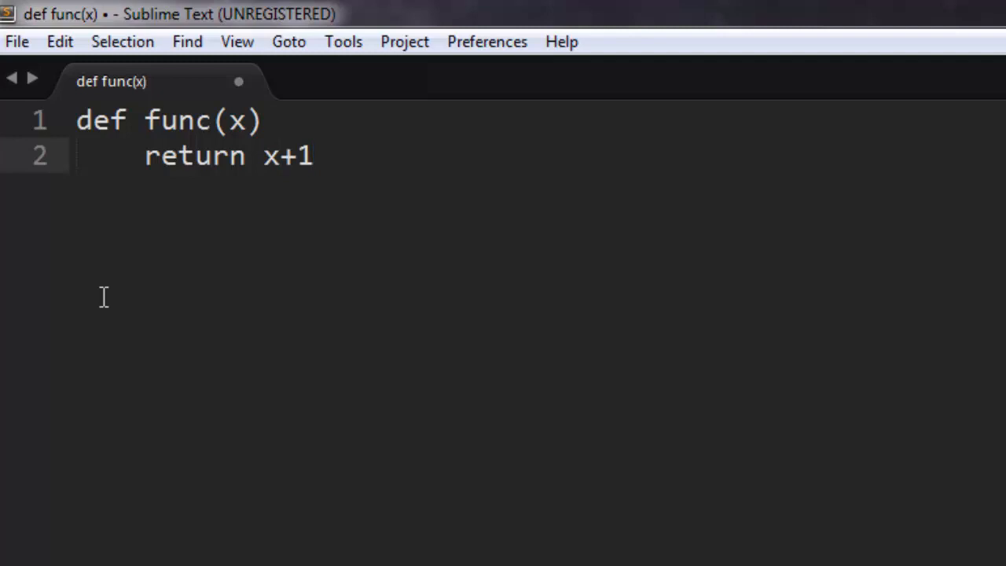
key("Enter")
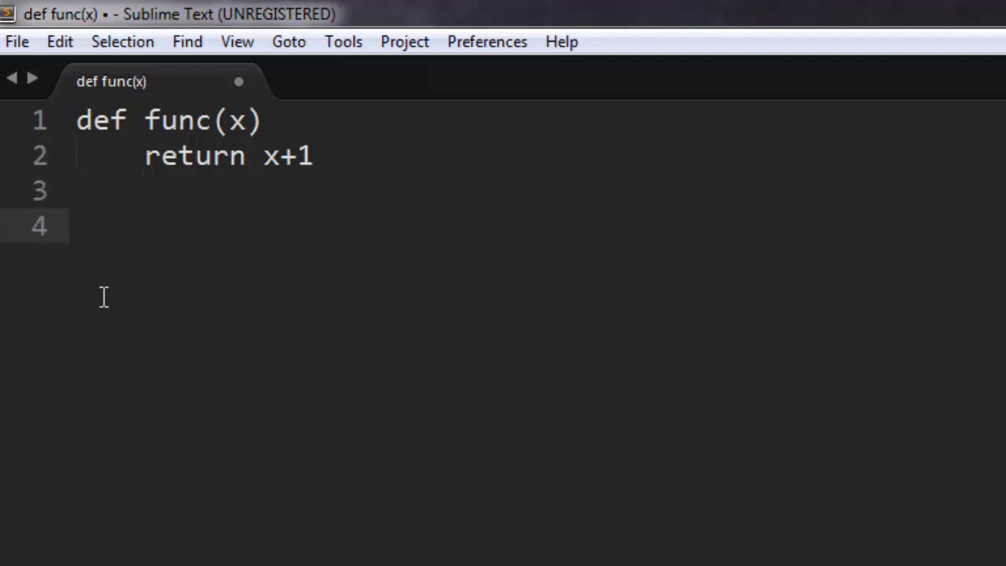
- Write the def test_func() line and start its body
type("def")
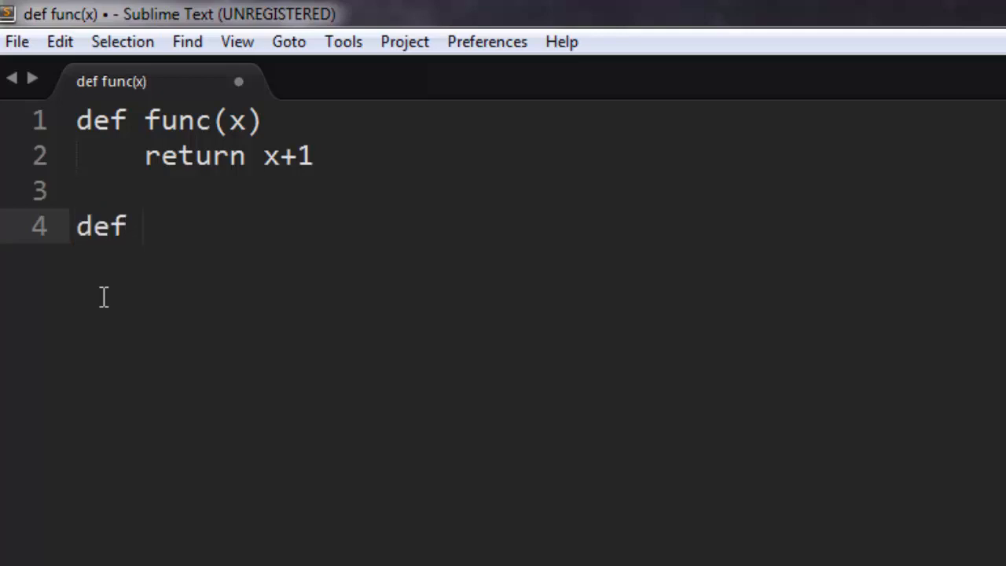
type("test")
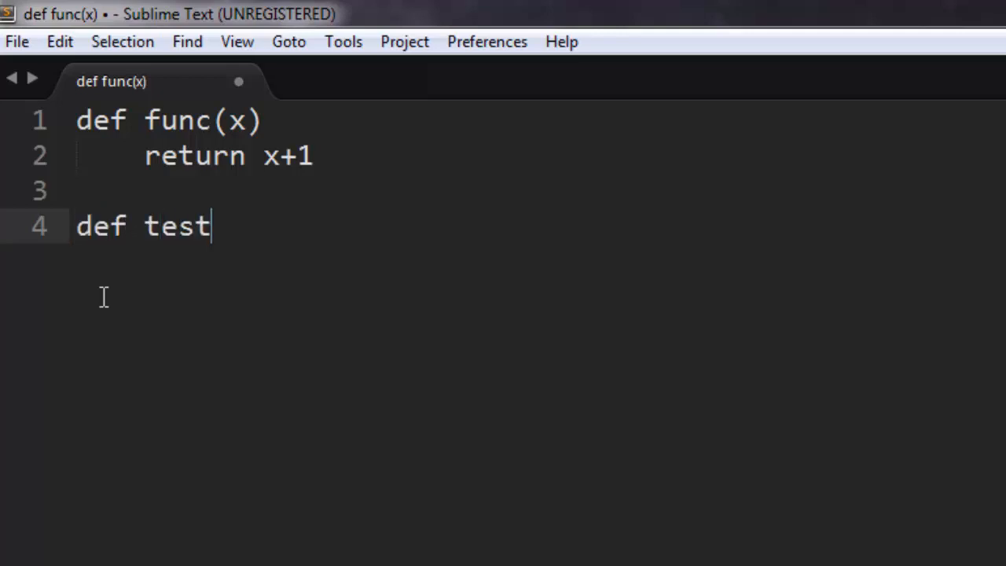
type("_func")
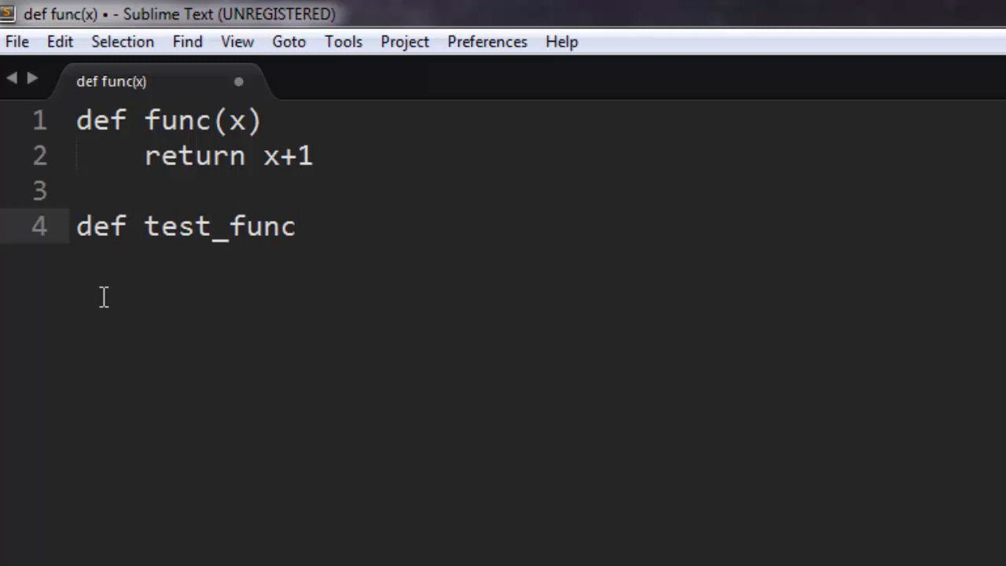
type("()")
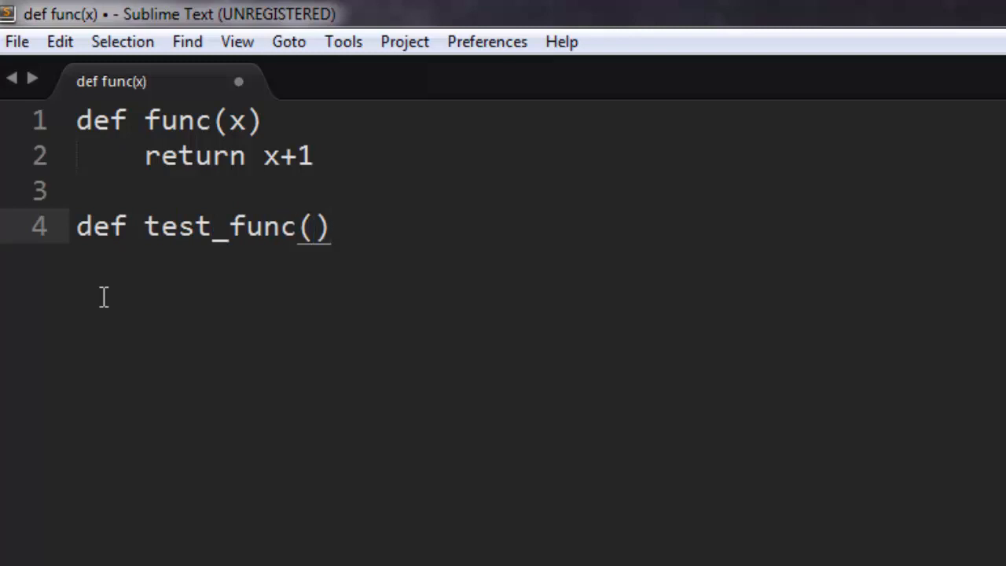
key("Enter")
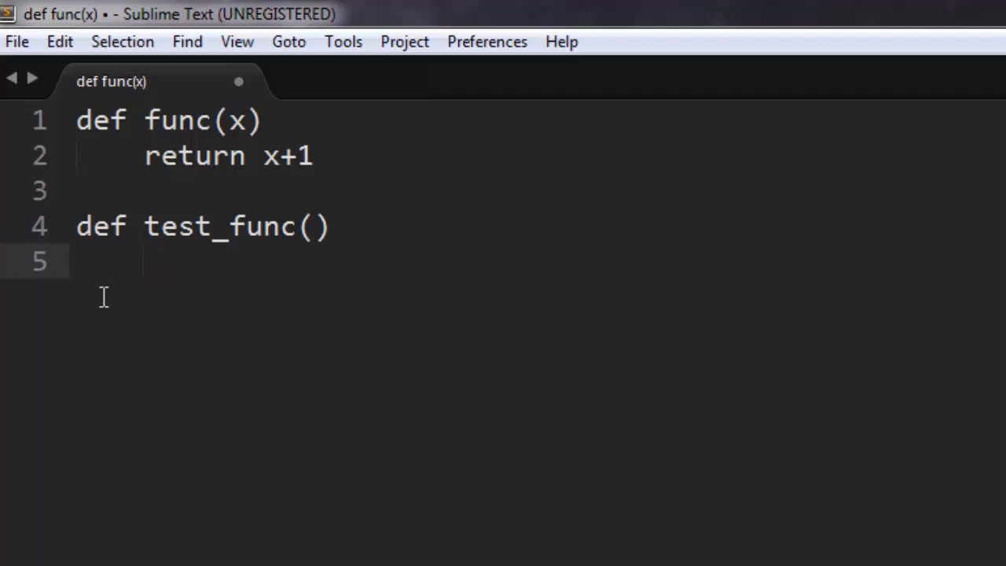
- Write the partial assertion assert func(3) == in the test body
type("asser")
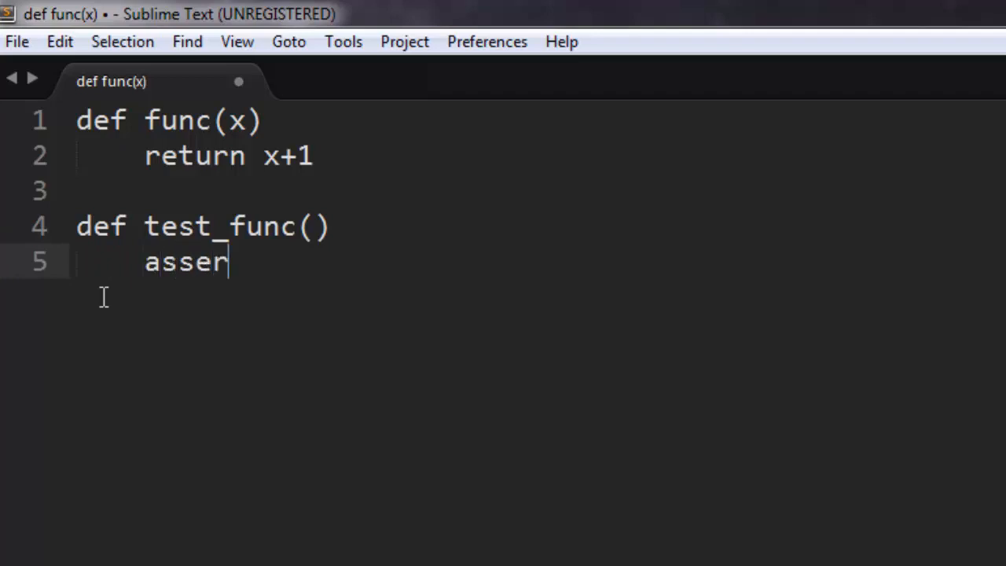
type("t")
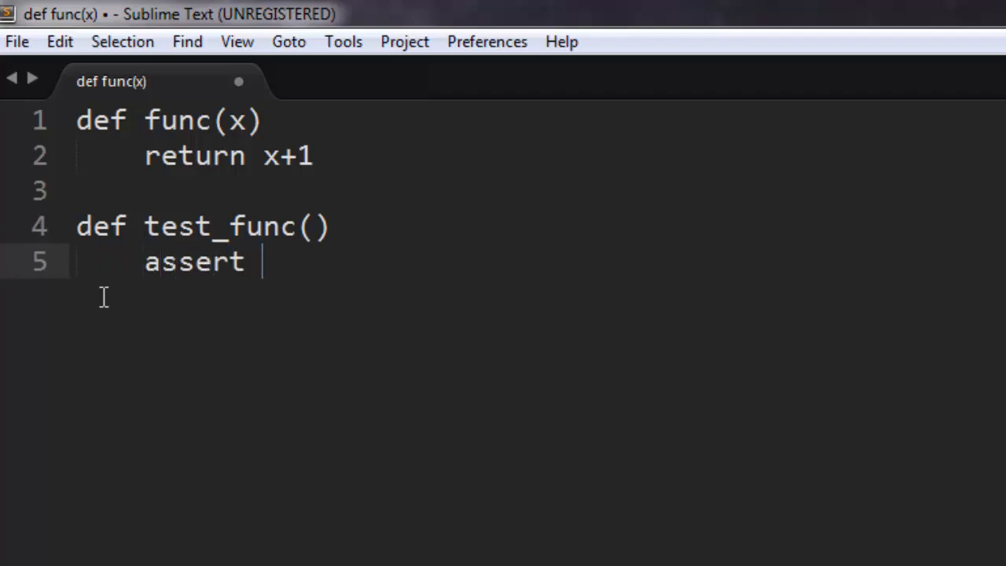
type("func(")
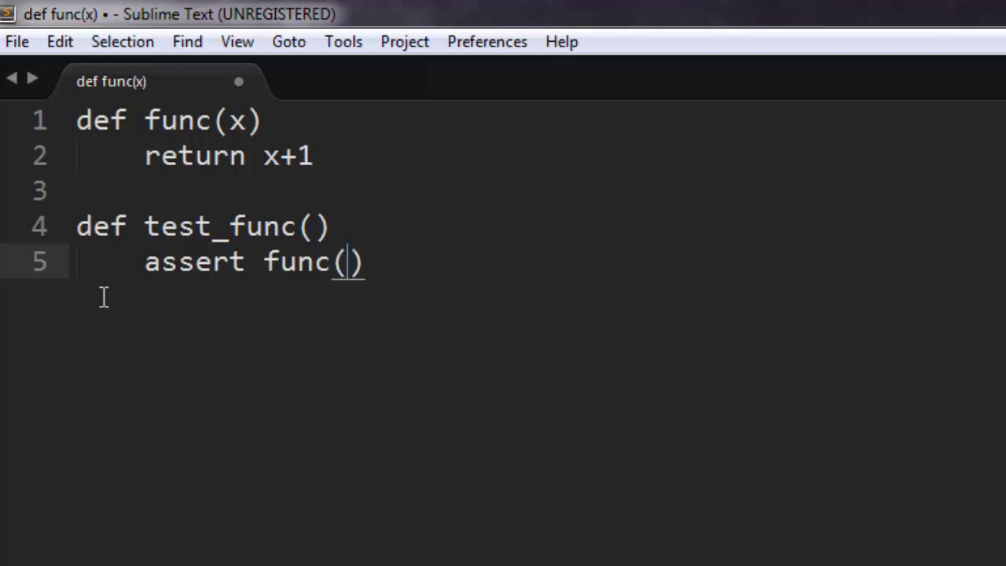
type("3")
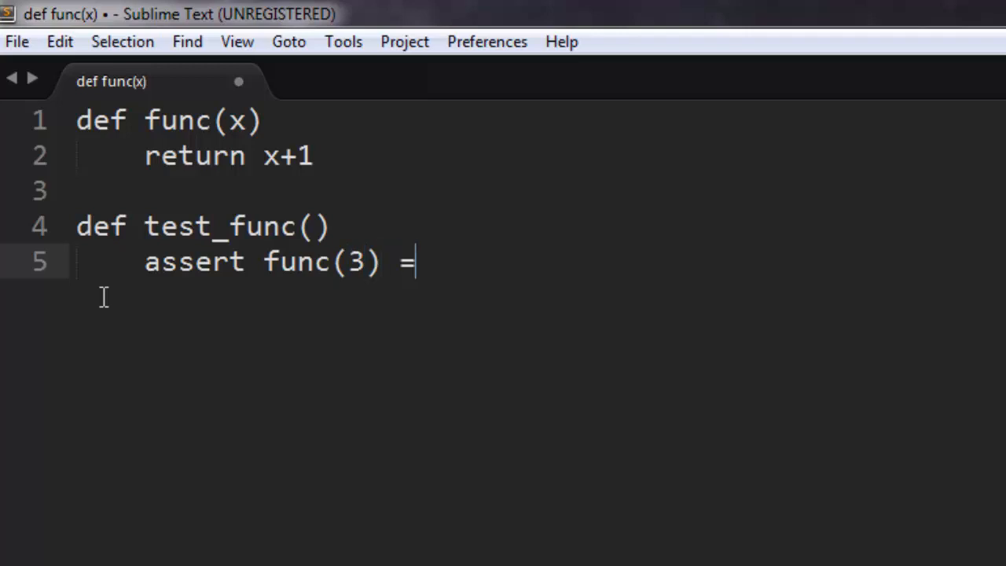
type("=")
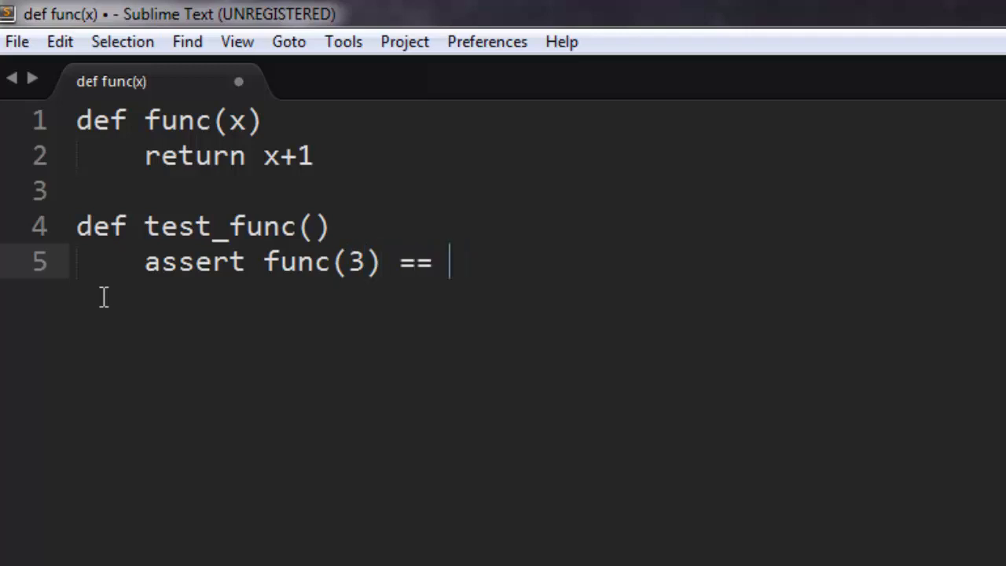
- Complete the assertion as func(3) == 5 and save the file as pydemo.py on D:
type("5")
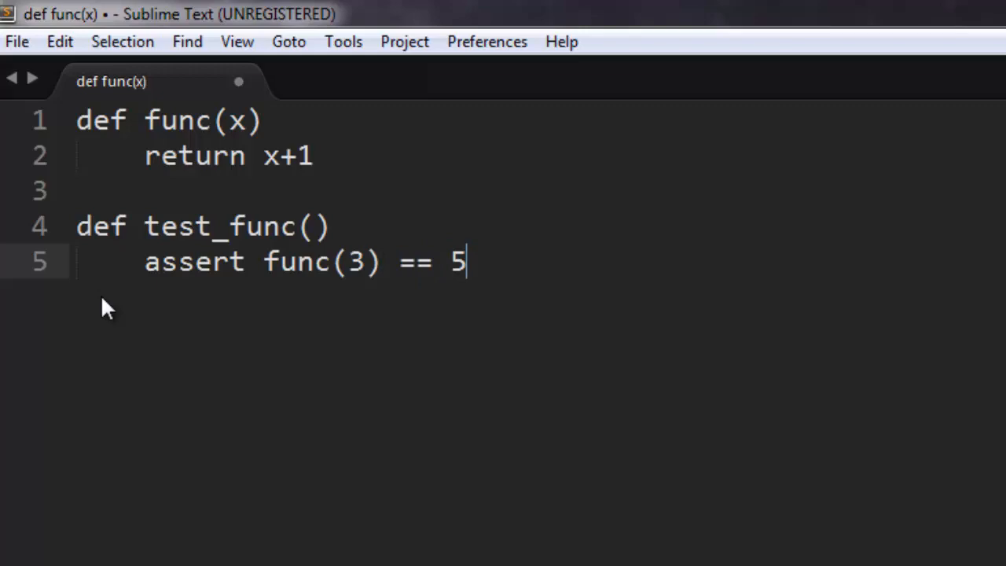
key("ctrl+s")
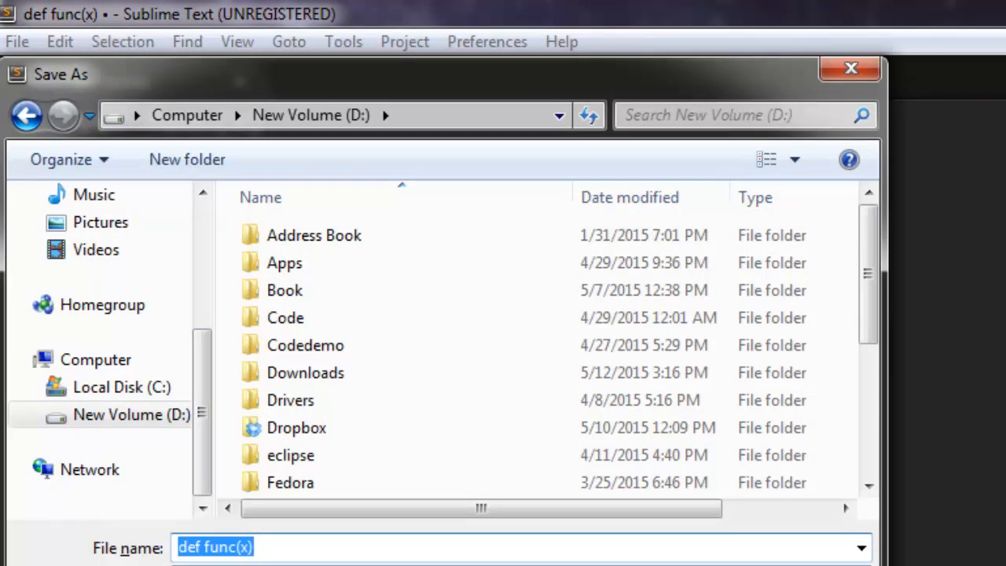
type("pydemo.")
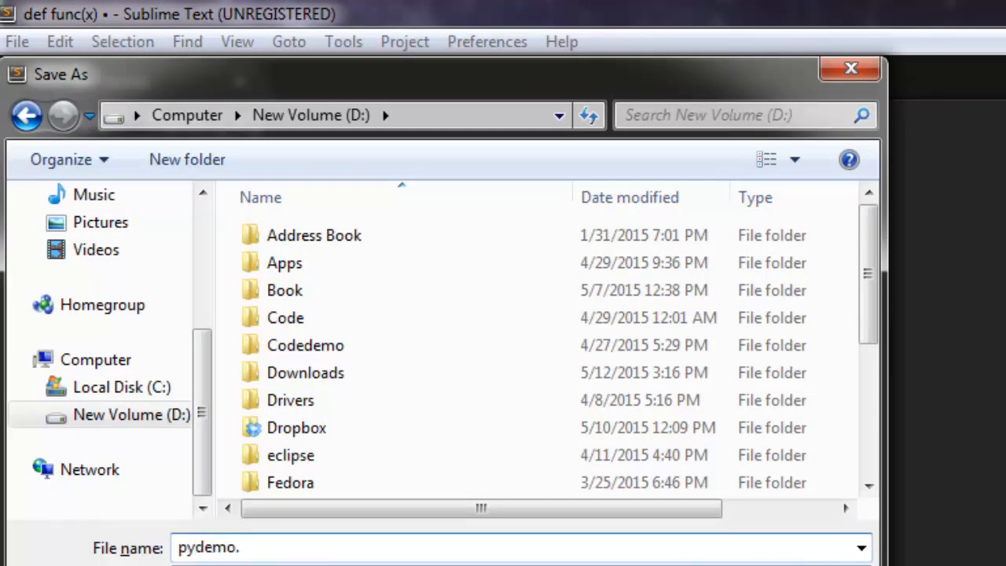
type("py")
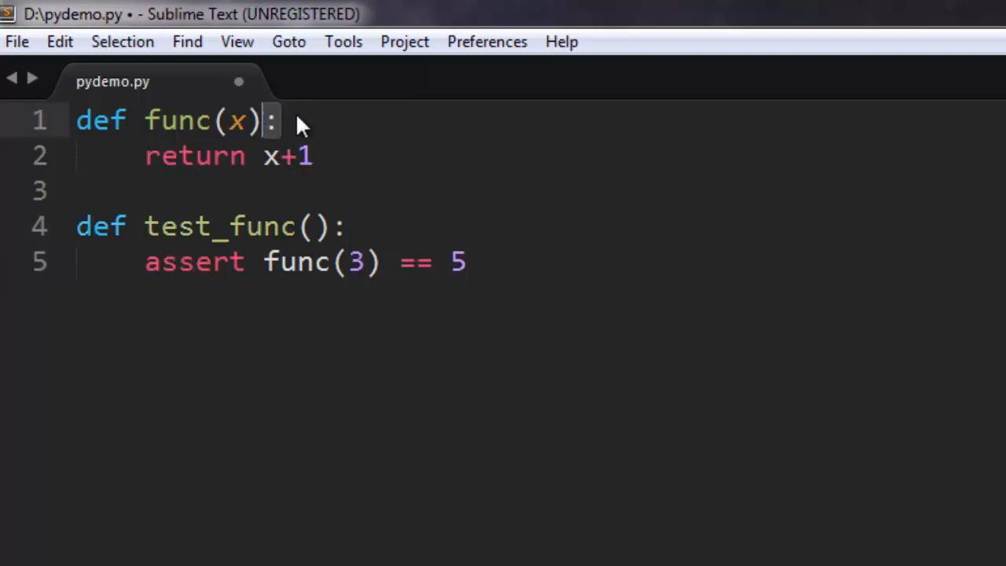
- Focus the editor, then bring up a Command Prompt at the D: drive
left_click(362, 226)
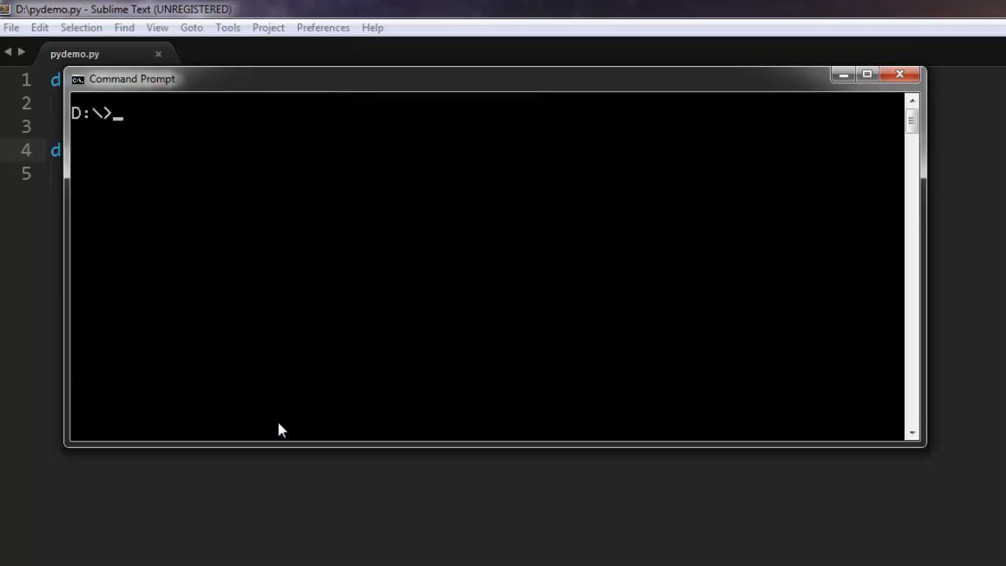
- Run python pydemo.py at the D:\ prompt
type("p")
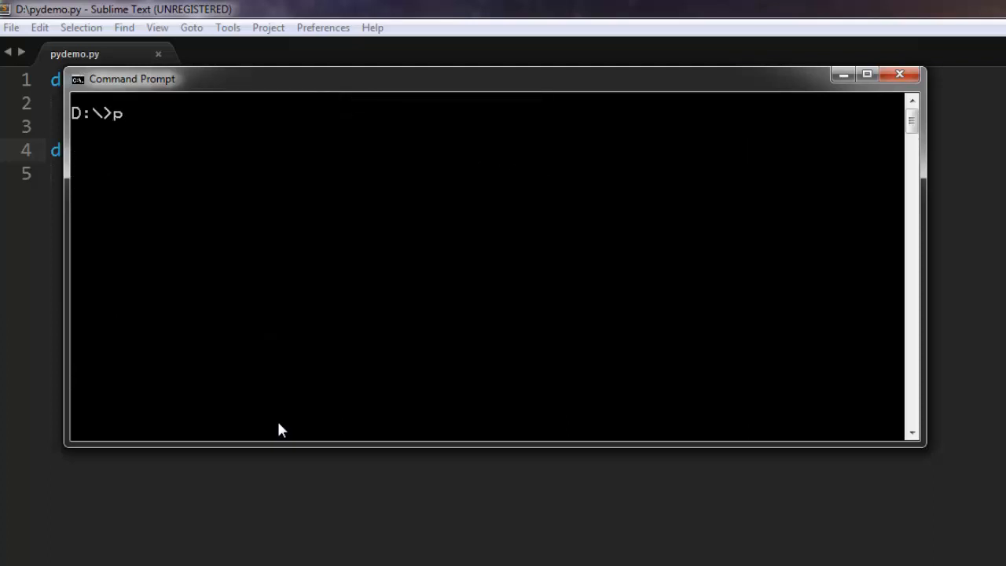
type("ython p")
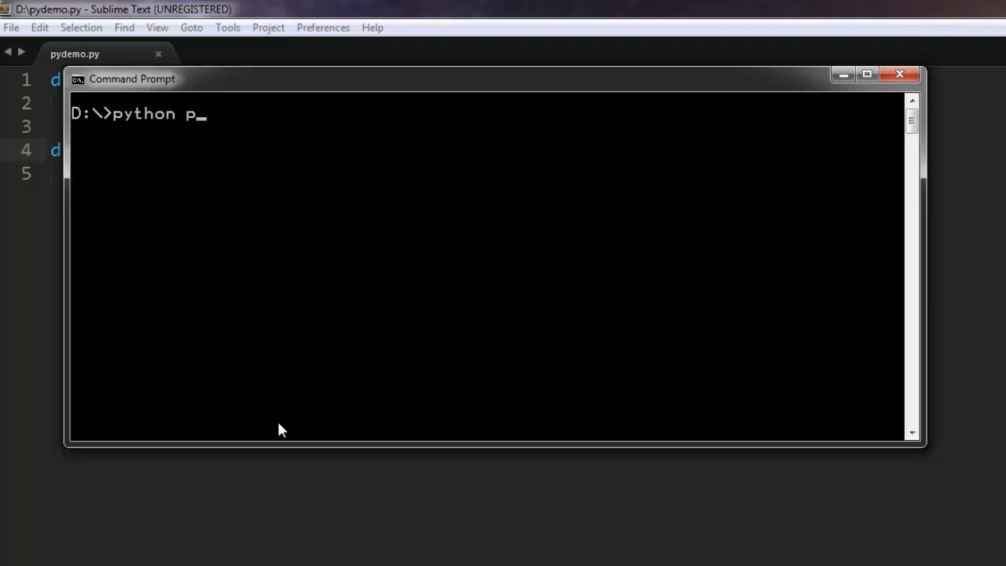
type("ydemo.py")
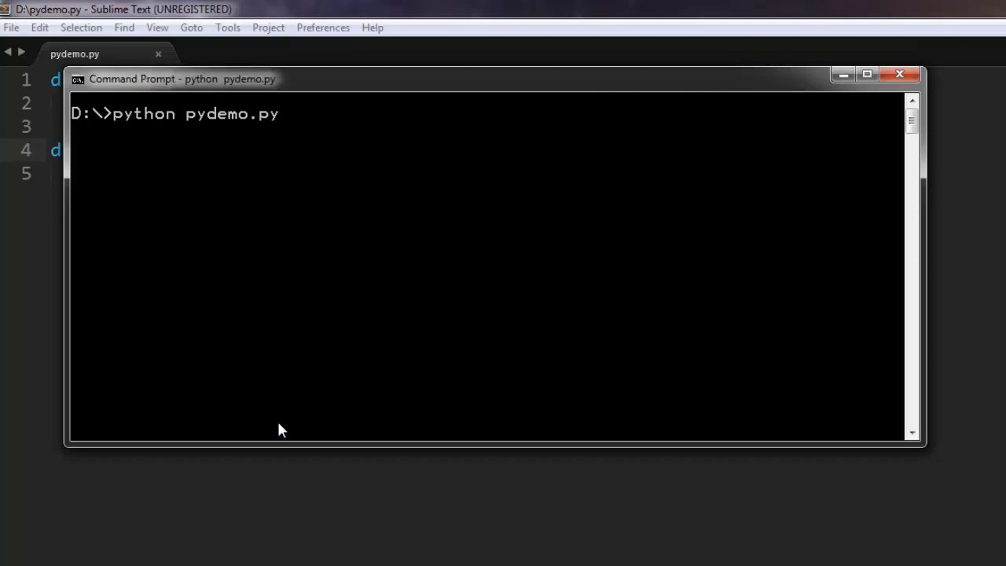
key("enter")
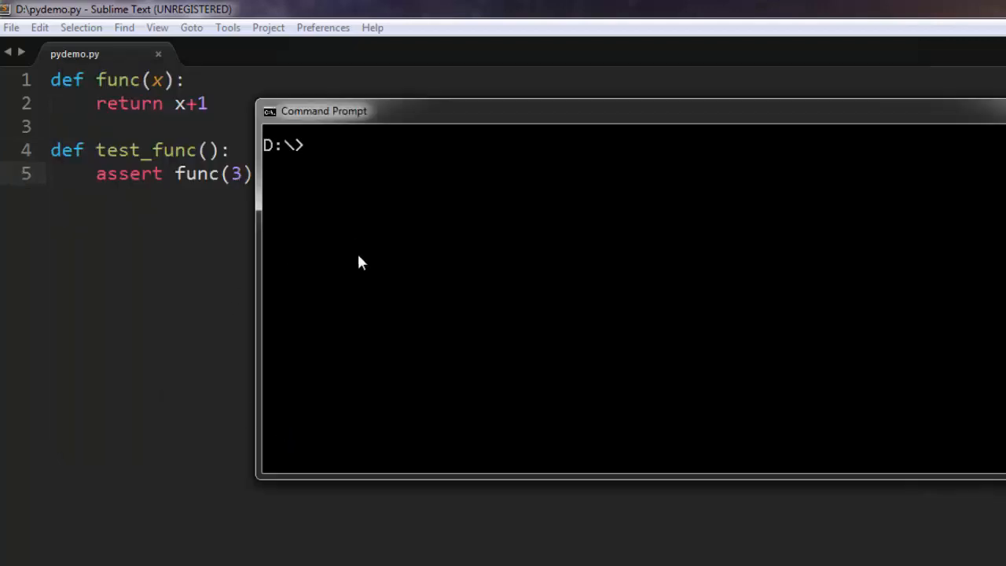
mouse_move(292, 156)
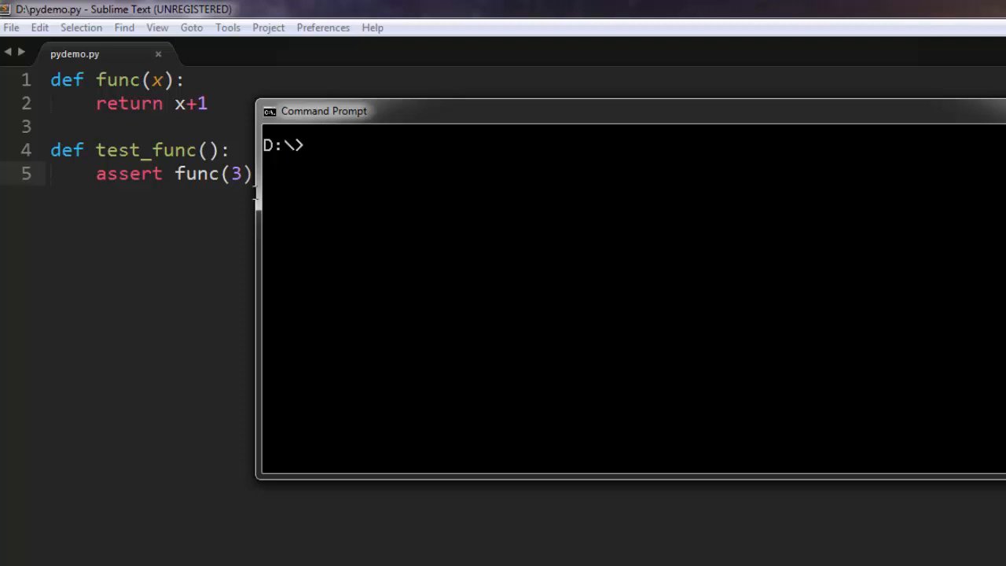
- Run py.test pydemo.py, showing test_func failing since 4 does not equal 5
type("p")
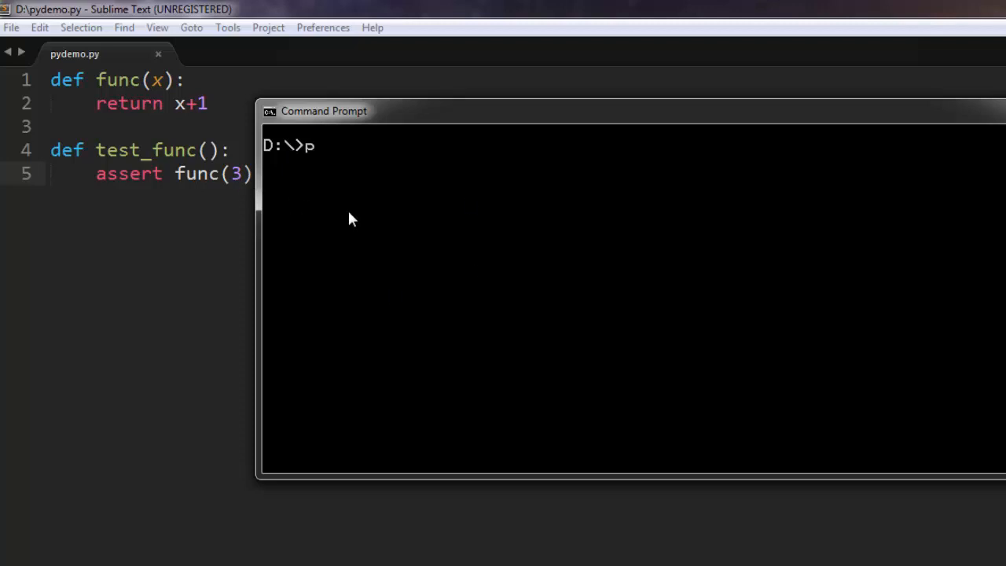
type("y.test")
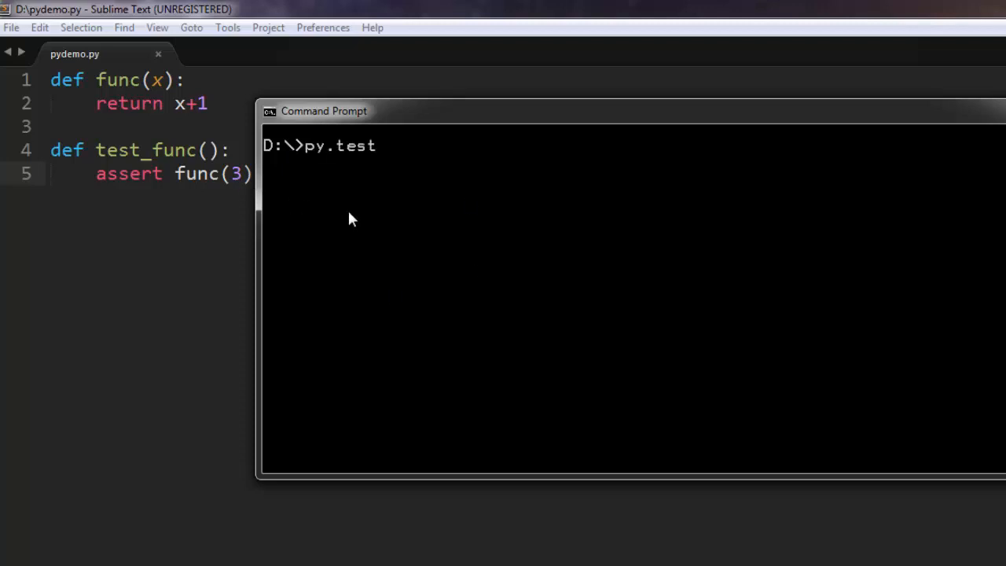
type("pyd")
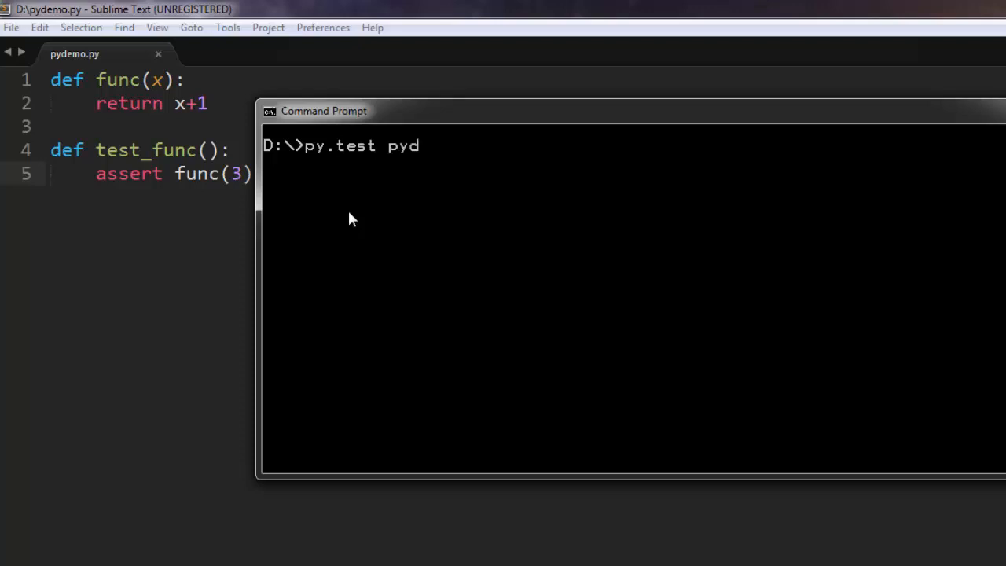
type("emo.")
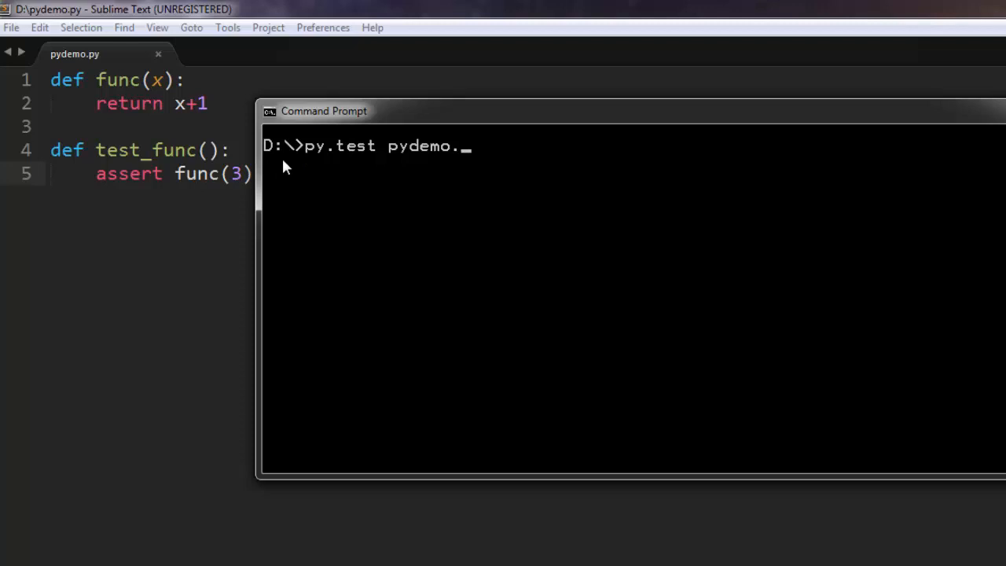
type("py")
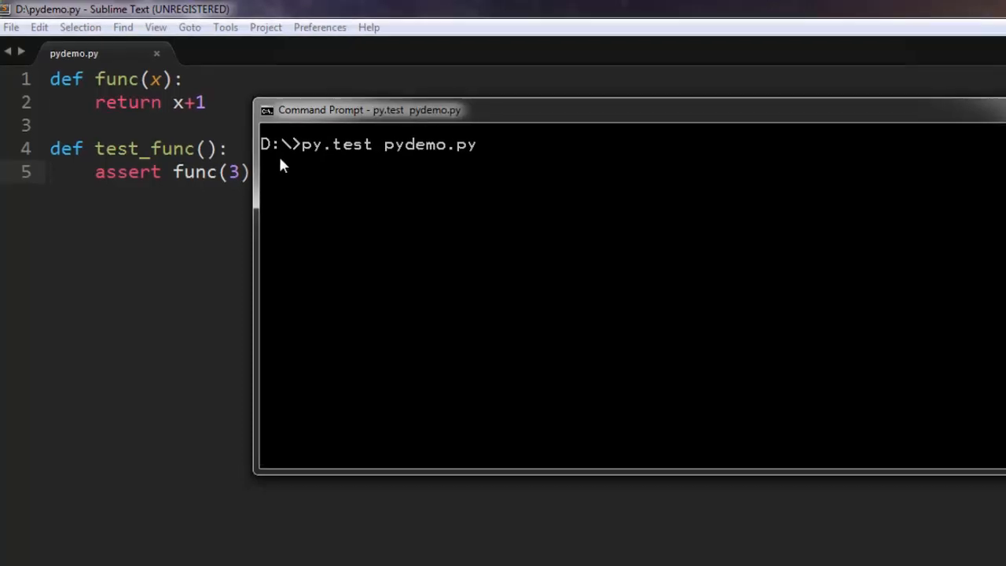
key("Enter")
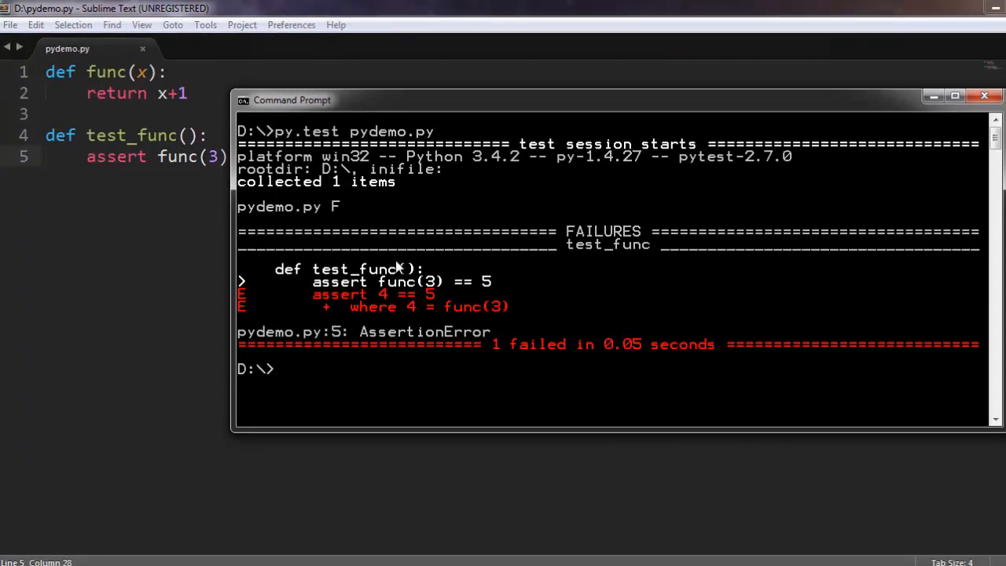
mouse_move(390, 310)
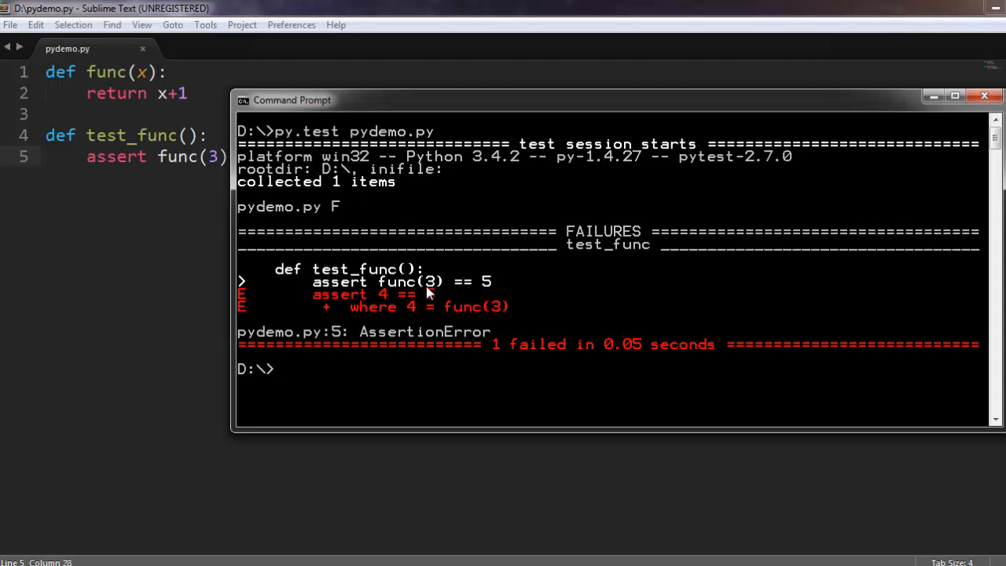
mouse_move(418, 300)
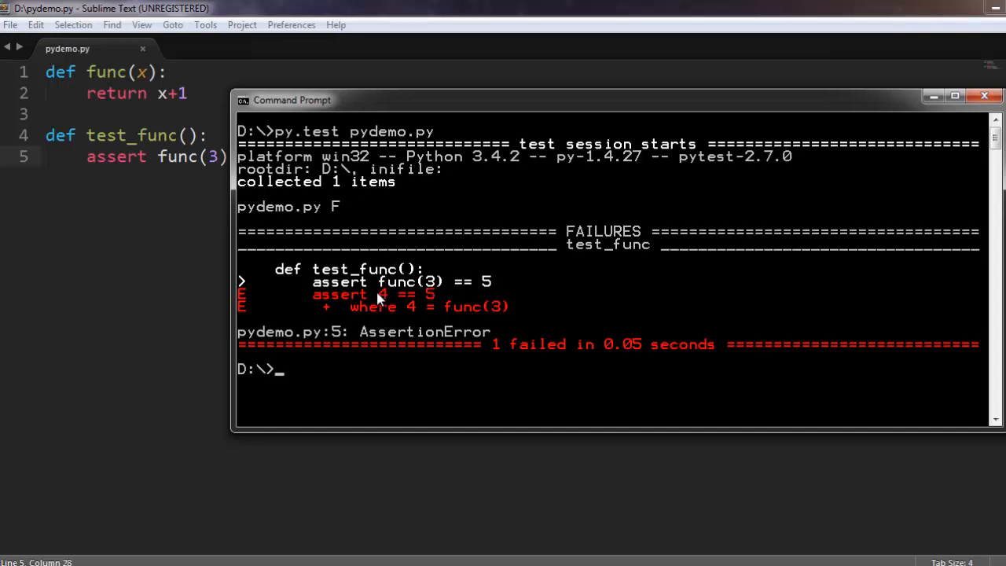
mouse_move(384, 299)
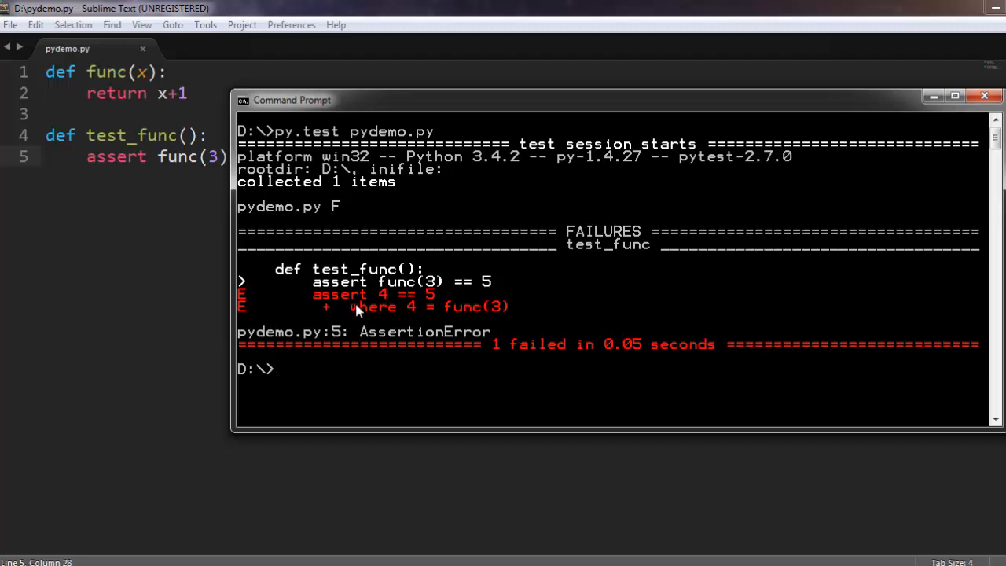
mouse_move(434, 296)
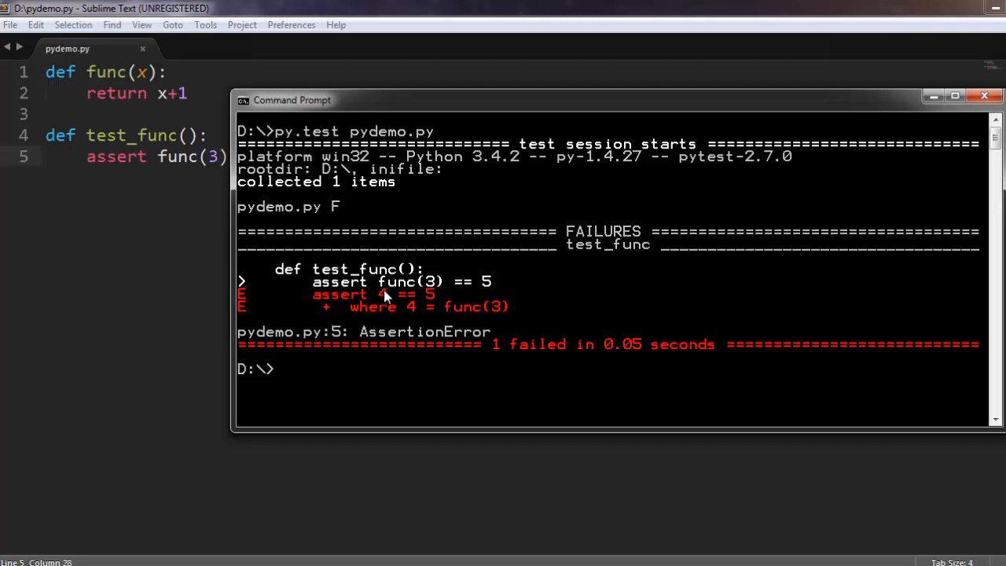
mouse_move(492, 309)
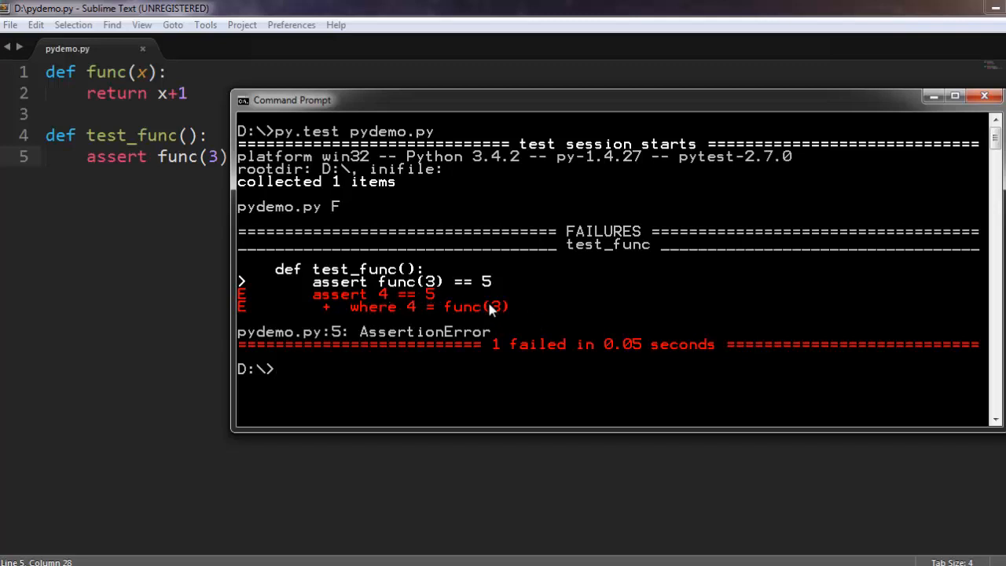
mouse_move(323, 371)
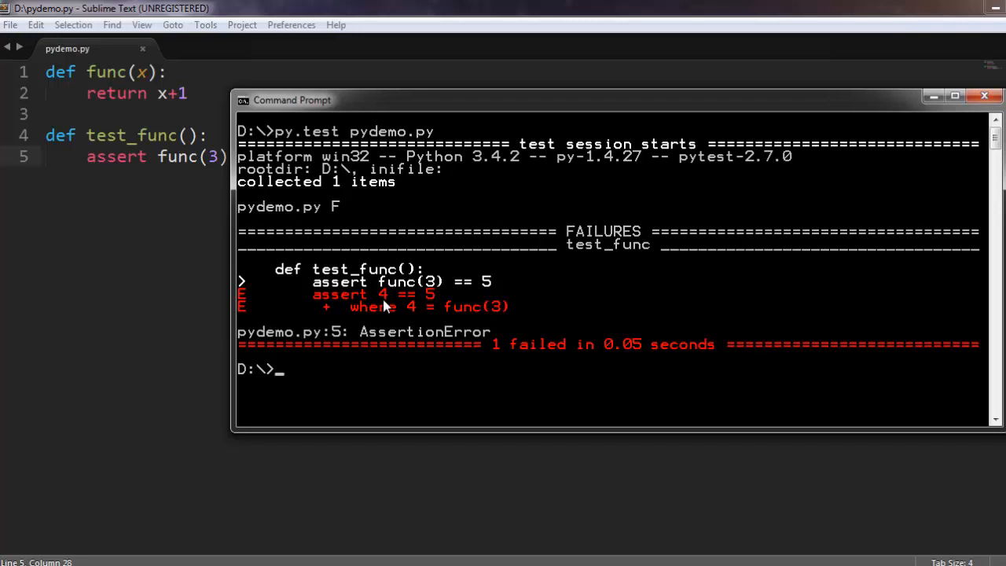
mouse_move(349, 318)
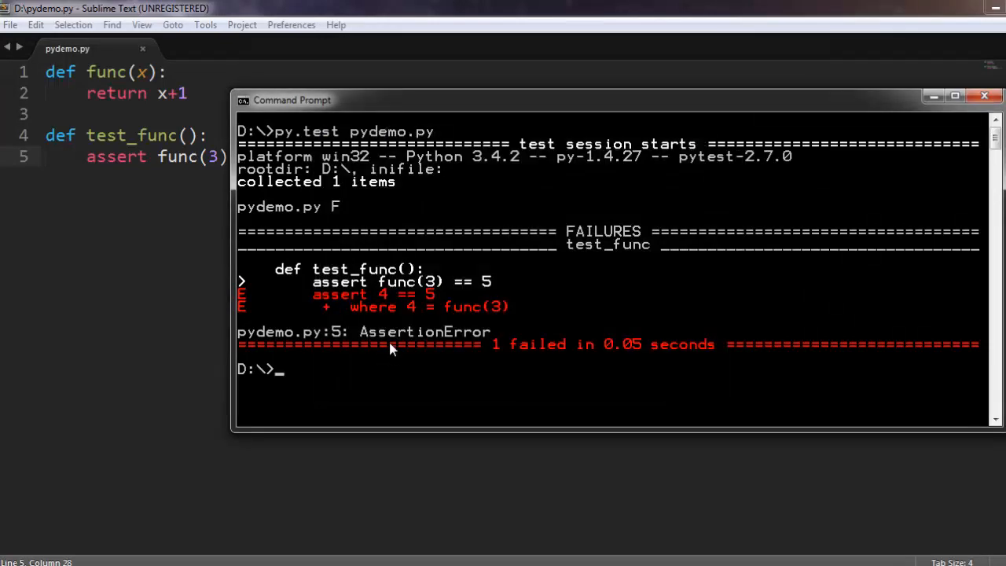
mouse_move(393, 343)
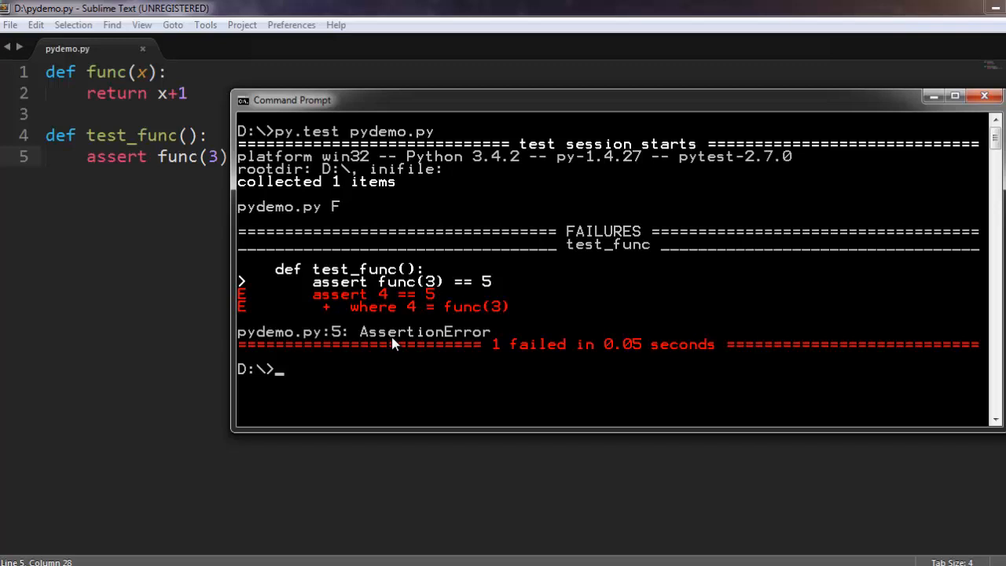